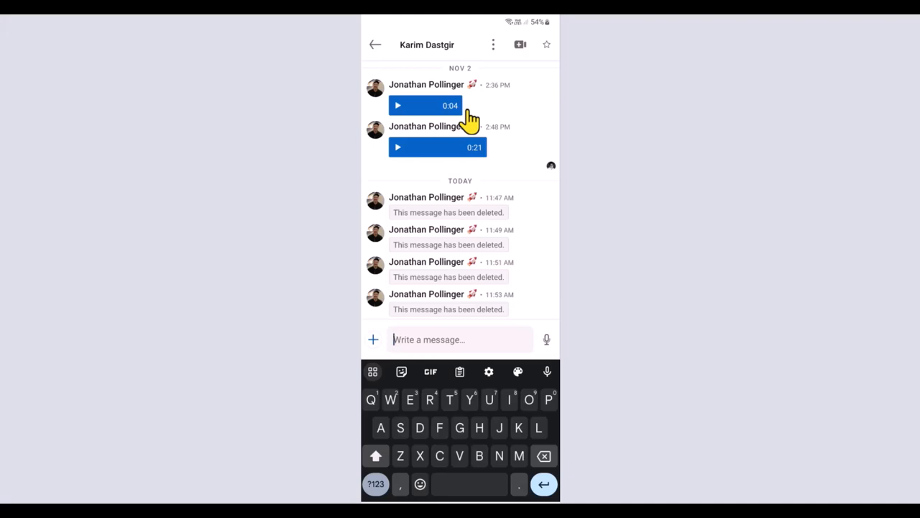
mouse_move(510, 65)
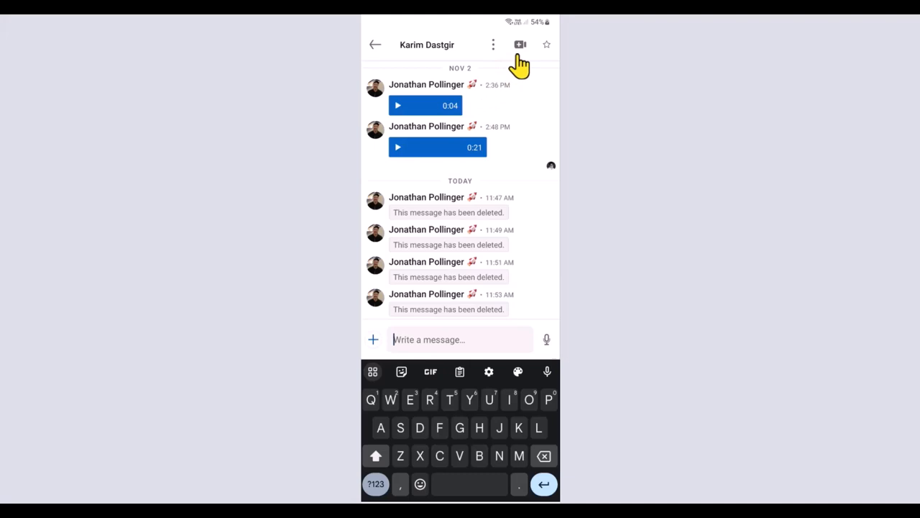
Bring up video meeting options for this conversation via the camera icon.
left_click(521, 45)
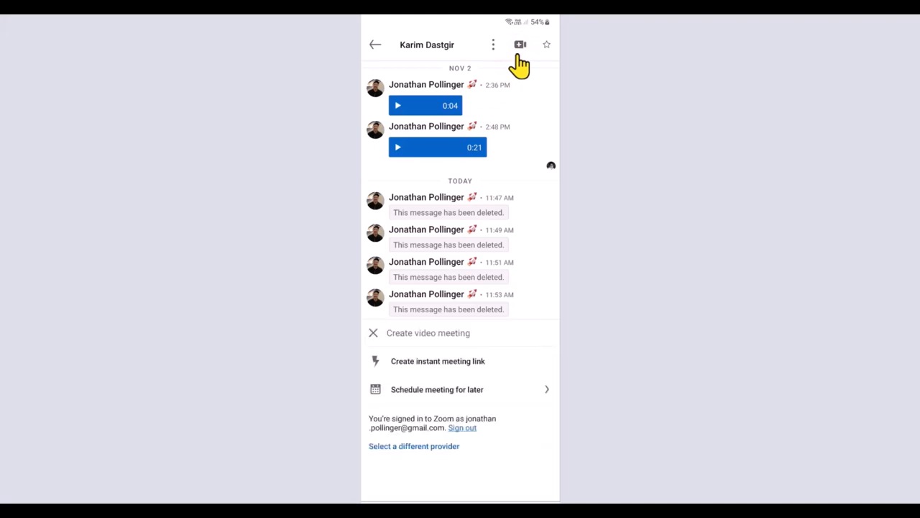
mouse_move(506, 276)
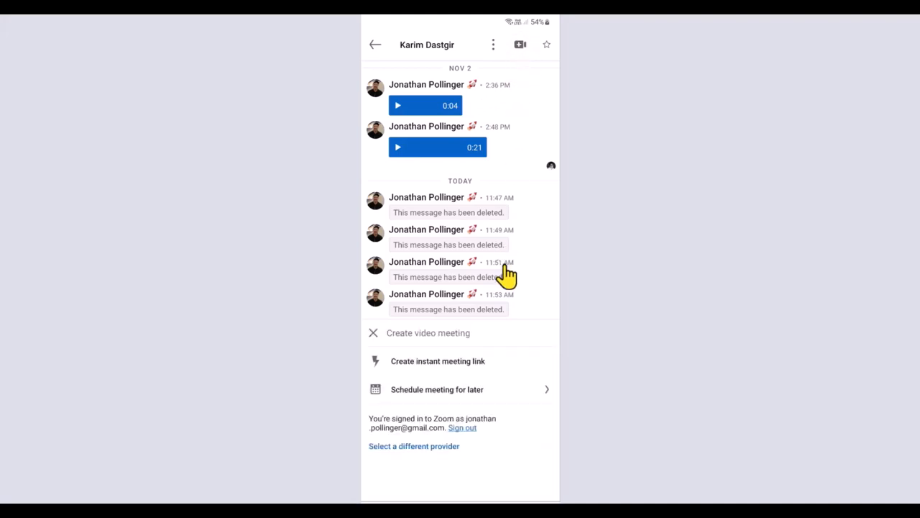
mouse_move(501, 371)
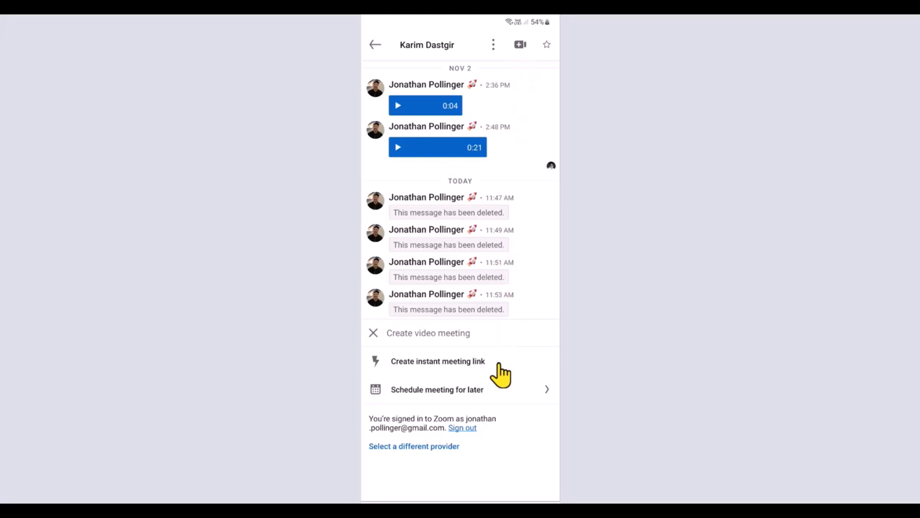
mouse_move(489, 368)
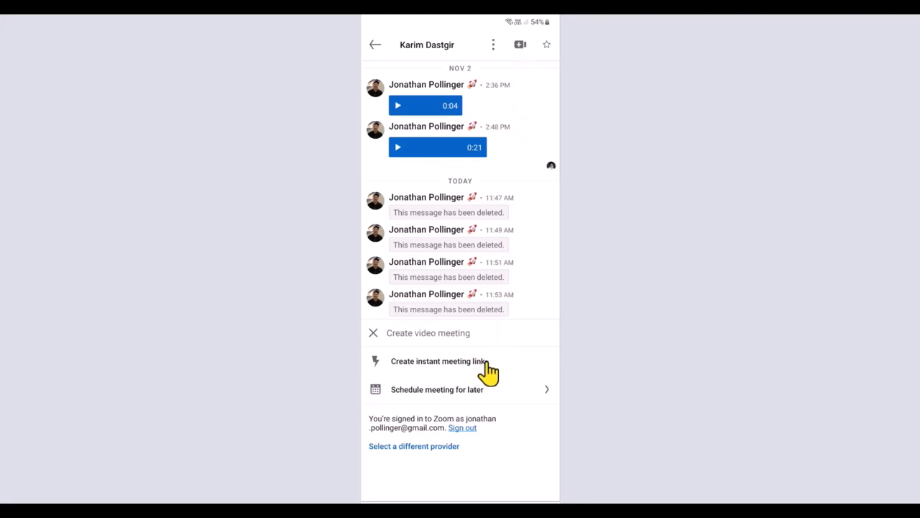
mouse_move(487, 399)
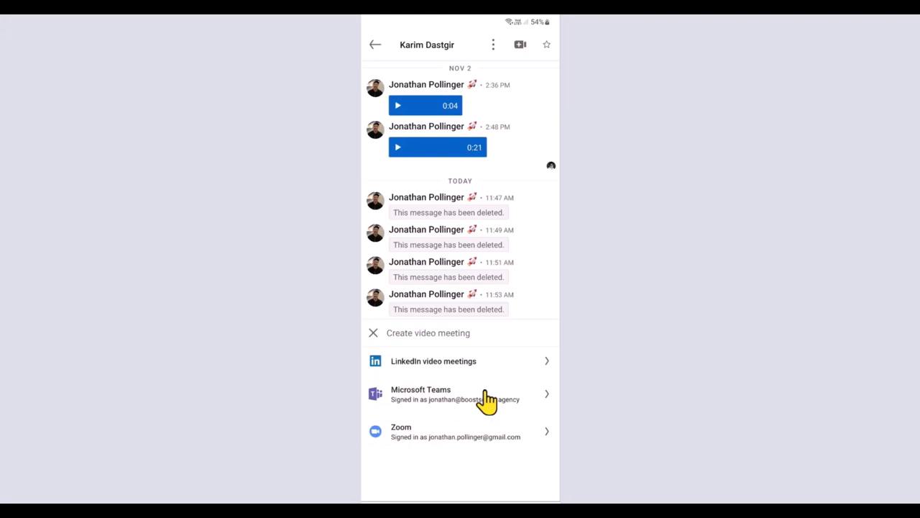
mouse_move(481, 386)
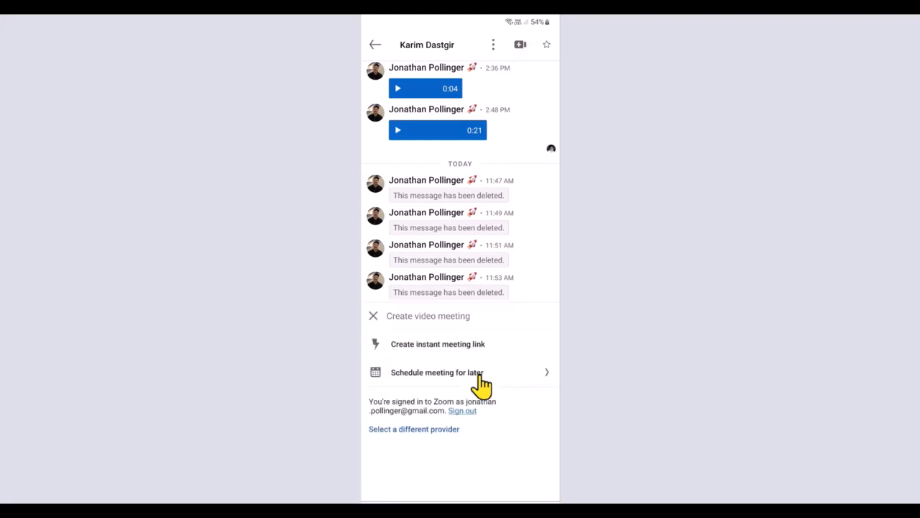
Start the 'Schedule meeting for later' form for a Zoom meeting on Nov 16, 2023 at 12:00 PM.
left_click(438, 371)
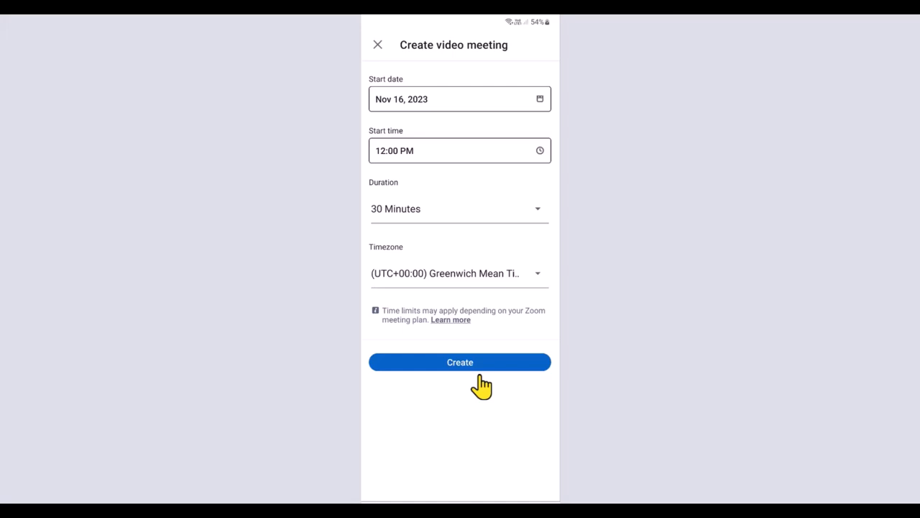
mouse_move(481, 382)
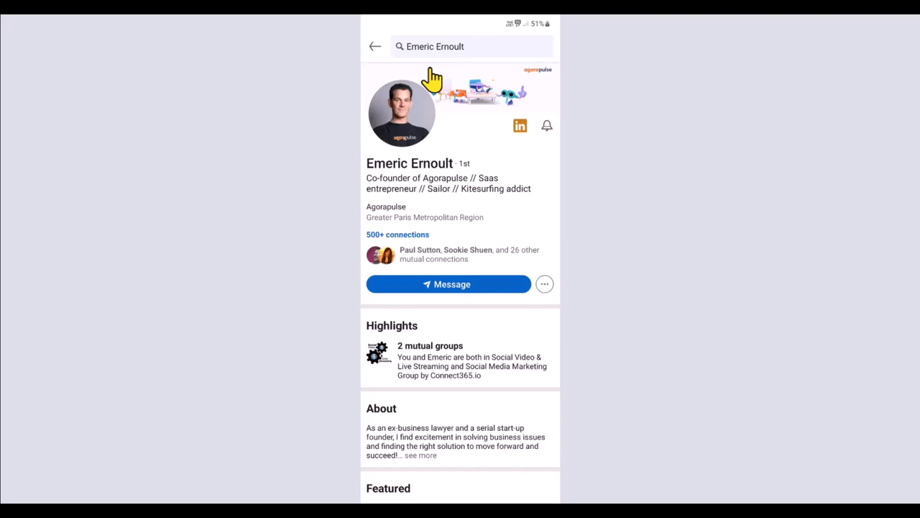
mouse_move(446, 89)
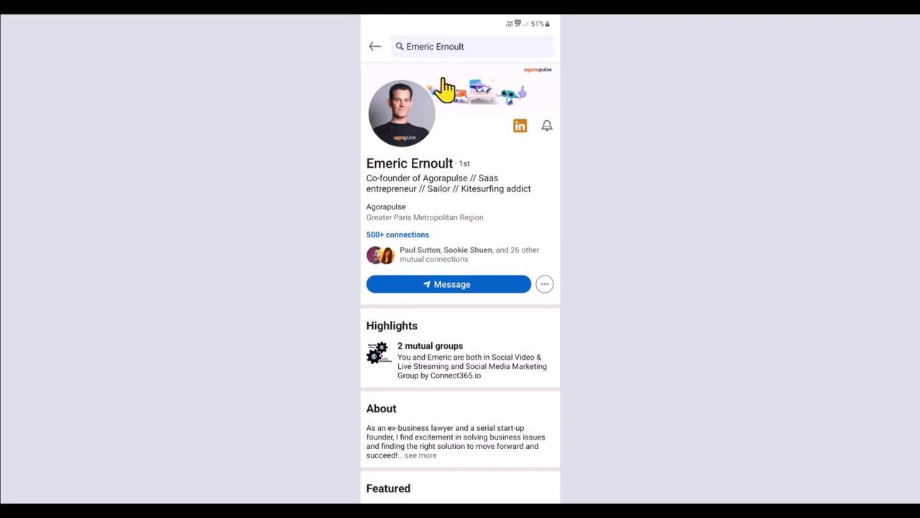
mouse_move(515, 128)
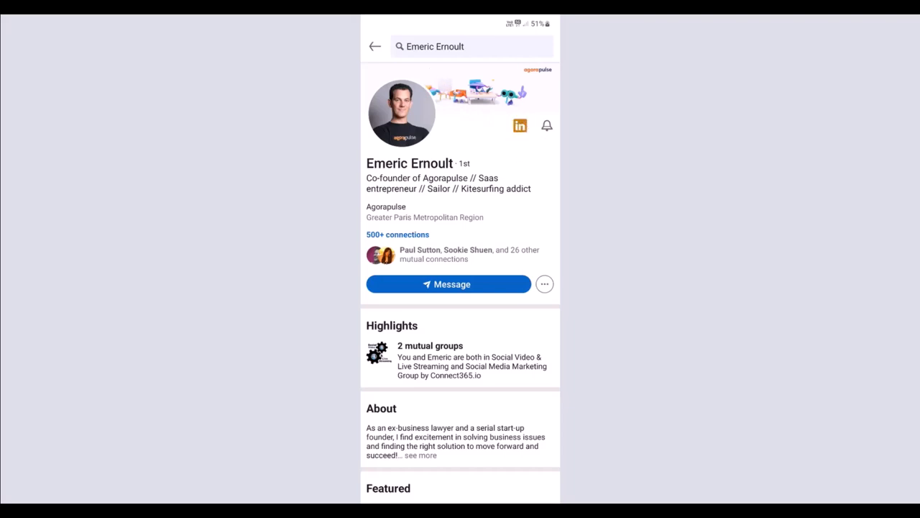
Show the filtered People list of first-degree connections who can introduce you.
left_click(374, 46)
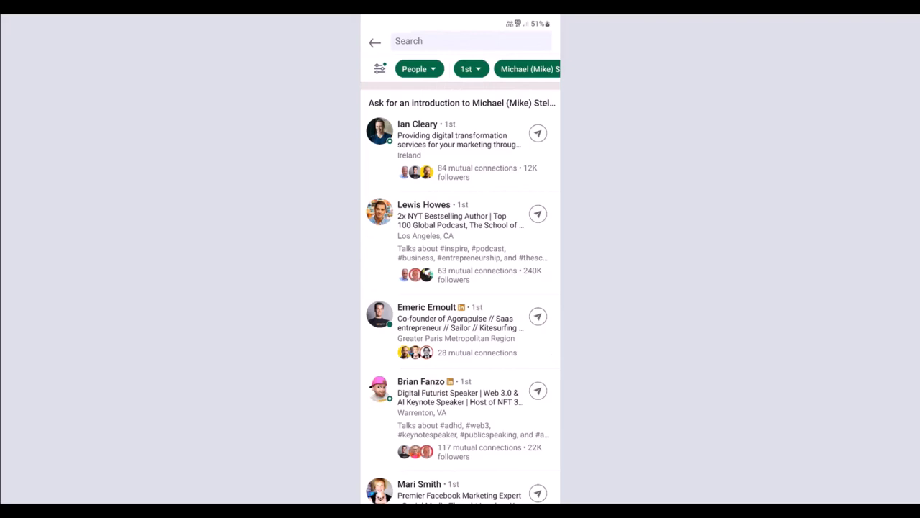
Go from the profile panel into Settings and the Data privacy section.
left_click(374, 40)
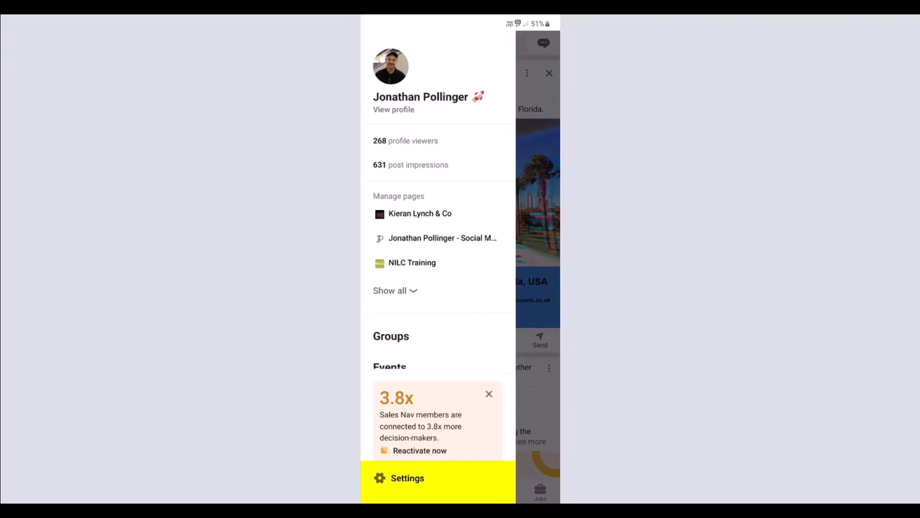
left_click(407, 477)
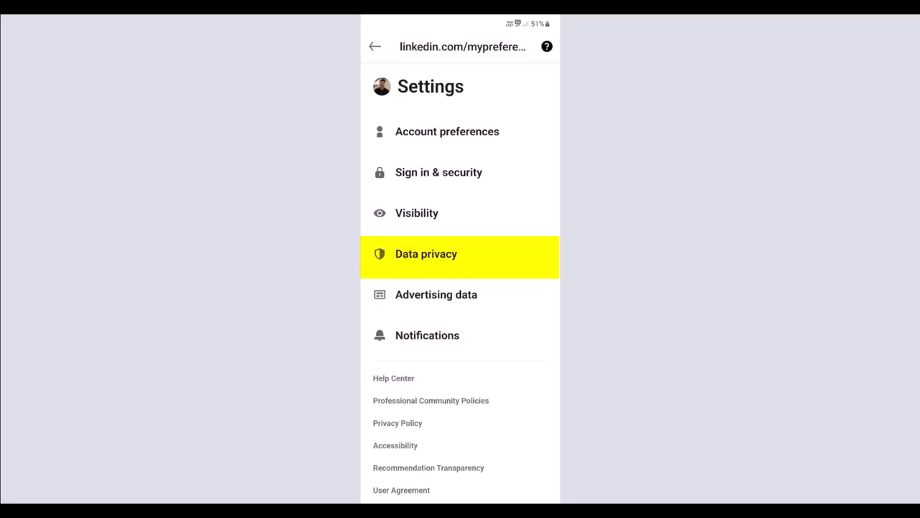
left_click(426, 253)
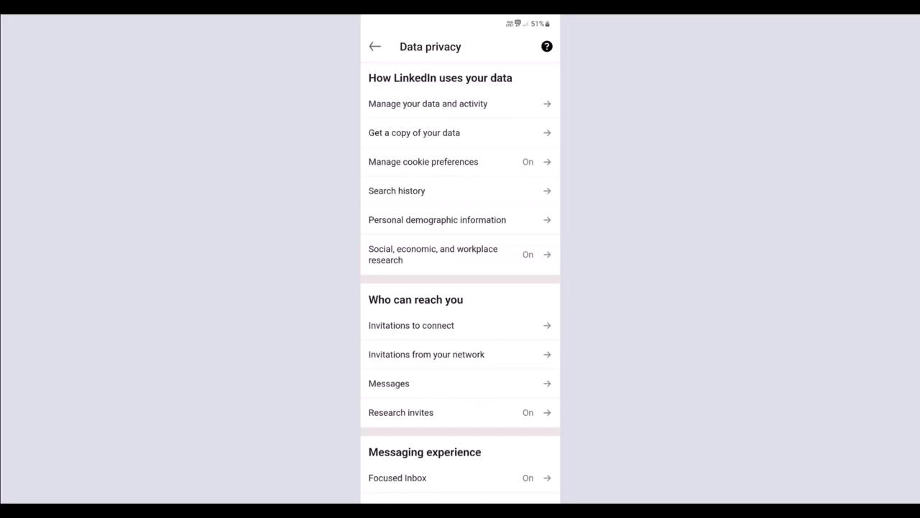
In the Messages settings, switch off Open Profile messages.
scroll("down", 3)
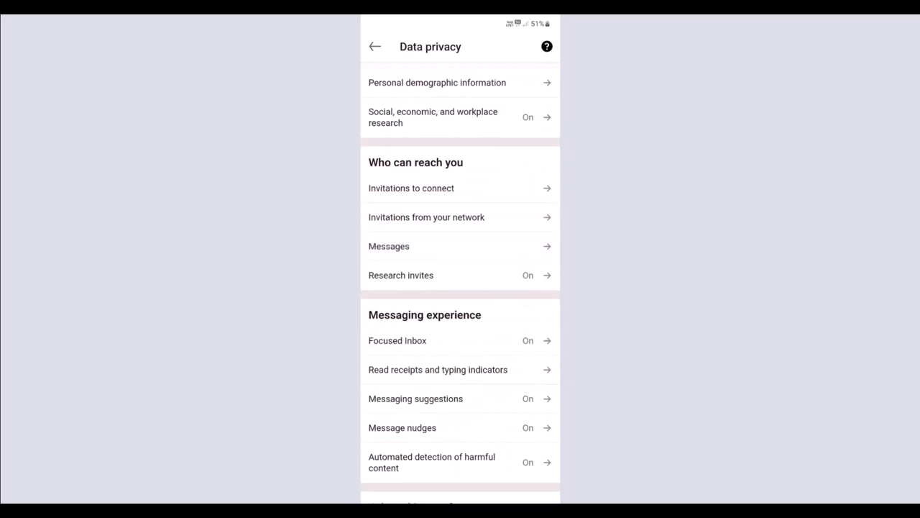
left_click(388, 246)
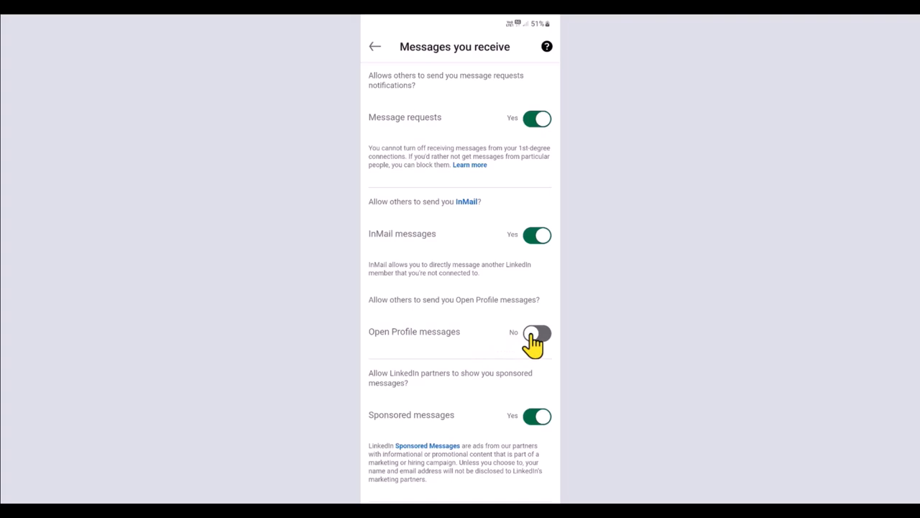
left_click(537, 332)
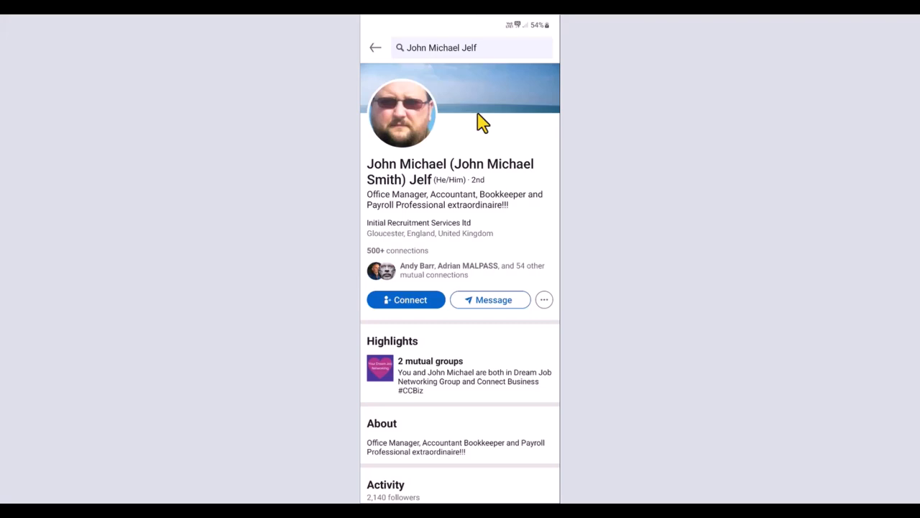
mouse_move(434, 265)
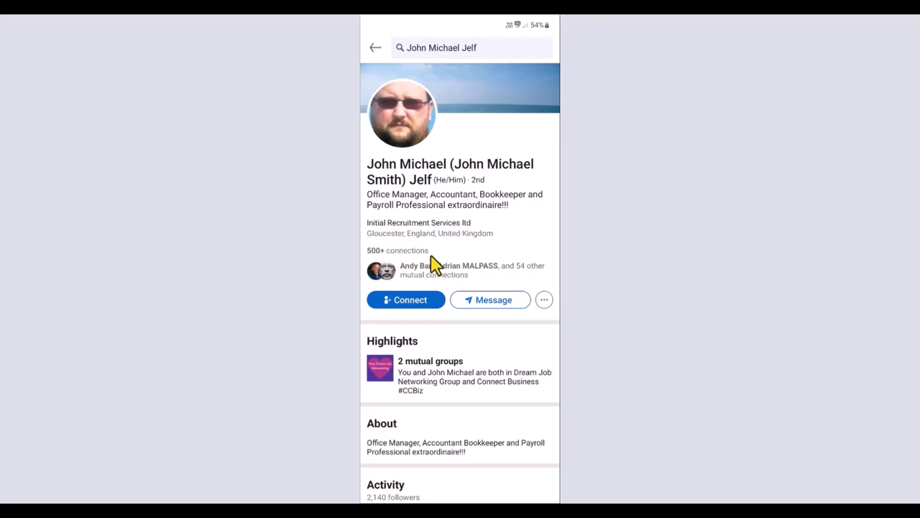
mouse_move(421, 309)
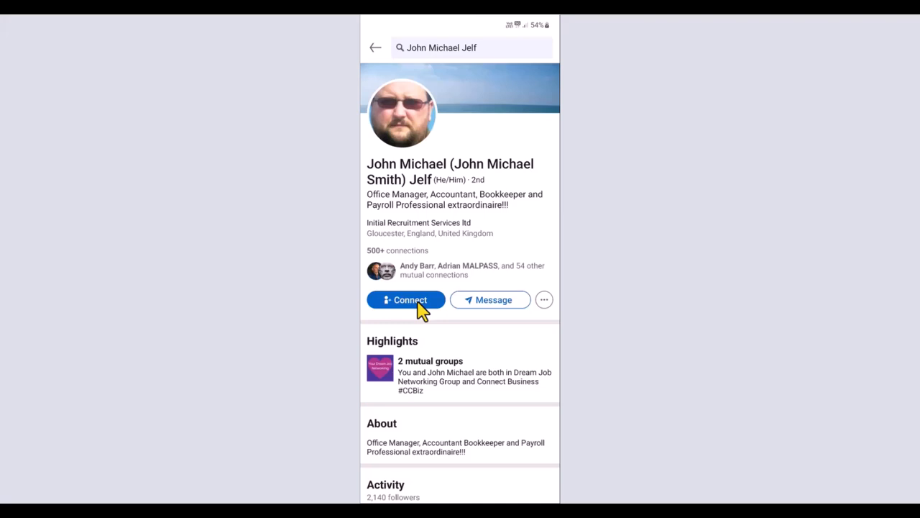
mouse_move(543, 301)
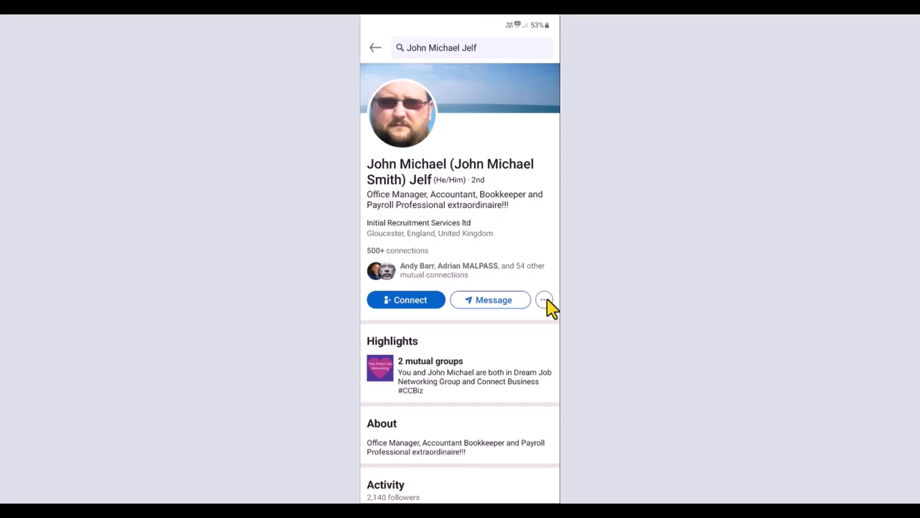
Send a personalized connection invitation with the note 'Hello' from the profile's more-actions menu.
left_click(545, 300)
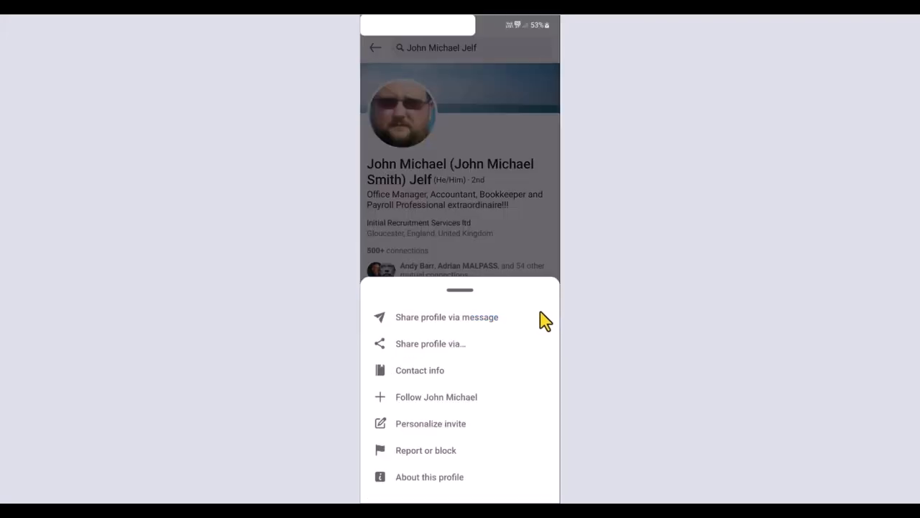
mouse_move(443, 438)
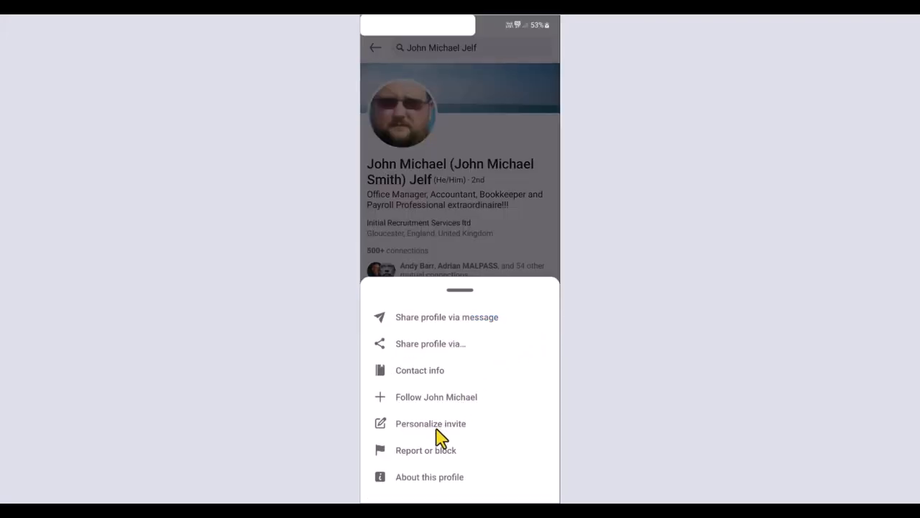
left_click(430, 423)
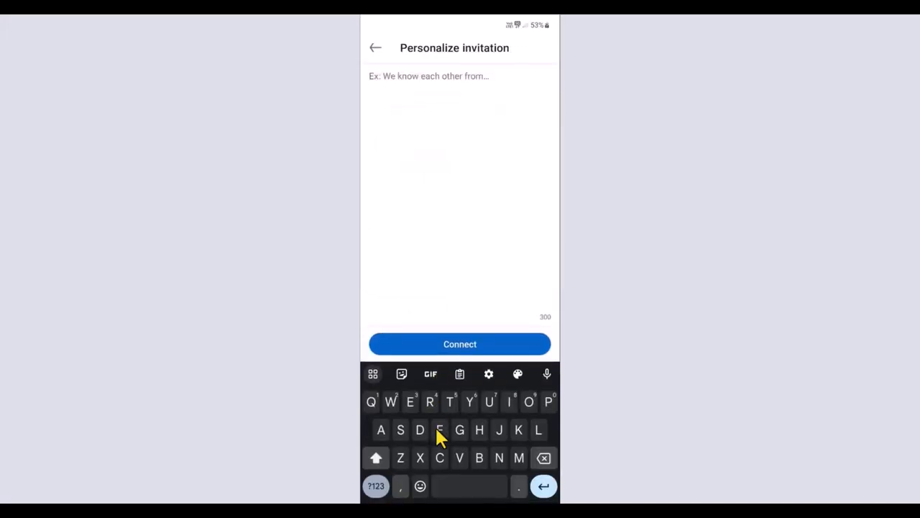
type("Hello")
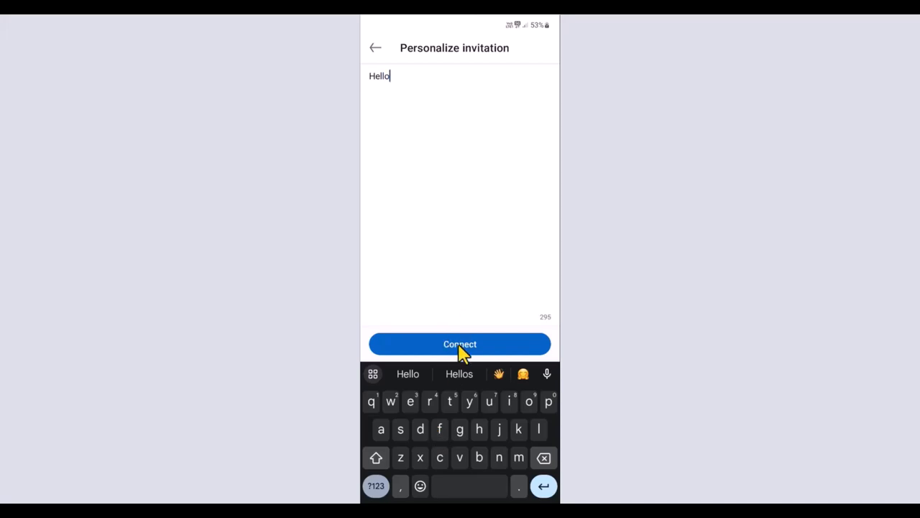
left_click(461, 344)
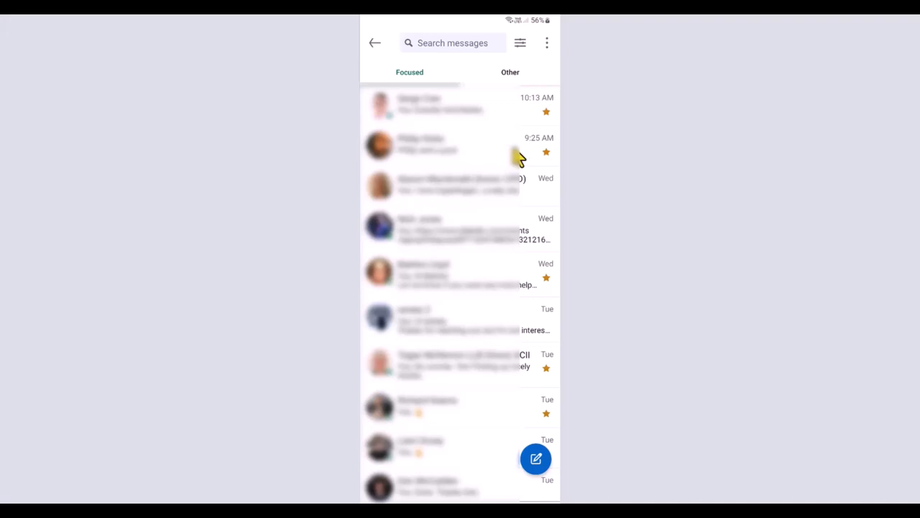
mouse_move(550, 164)
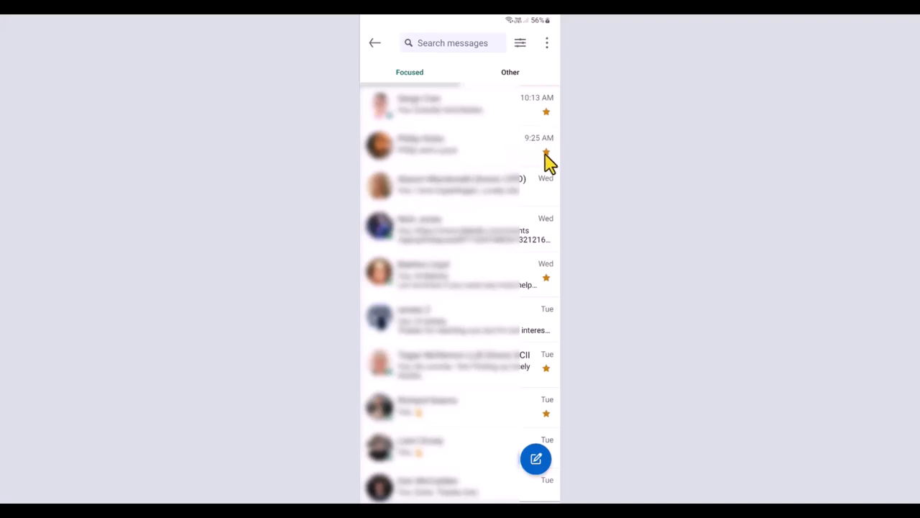
mouse_move(549, 414)
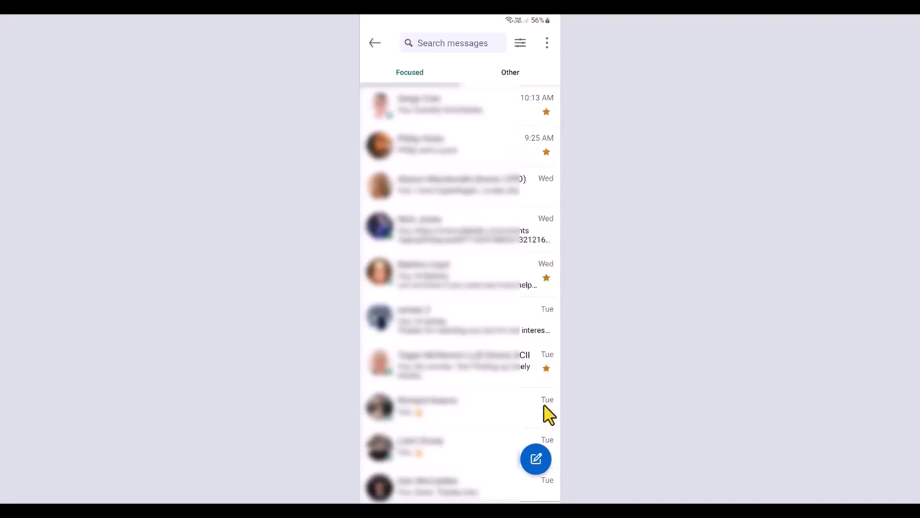
mouse_move(521, 302)
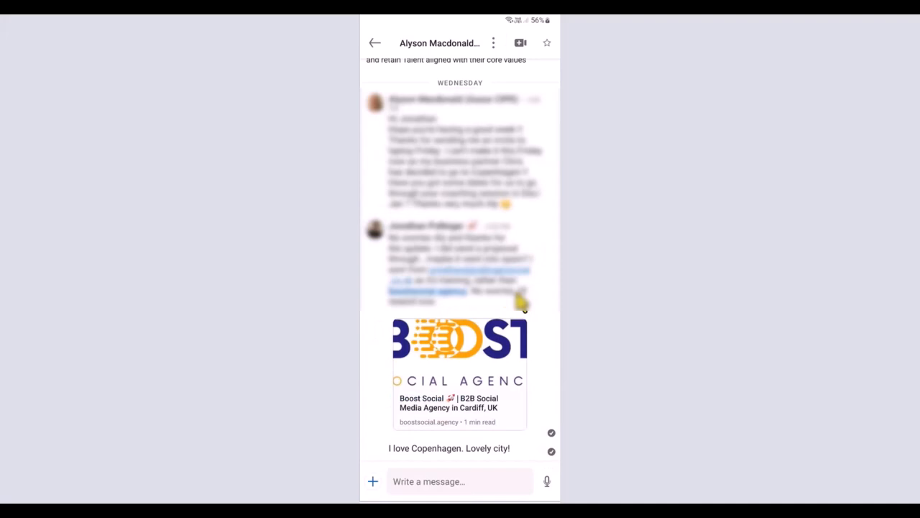
Star the open conversation with the header star icon and return to the inbox.
left_click(547, 43)
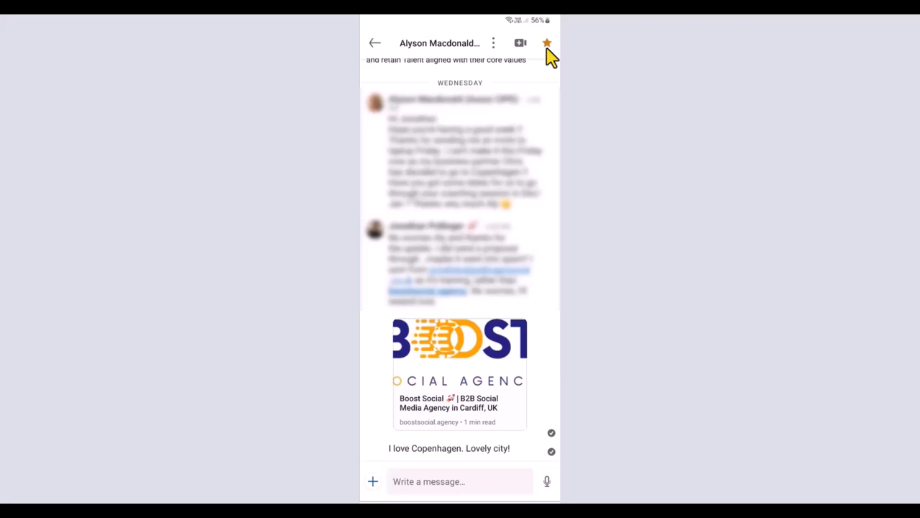
left_click(374, 43)
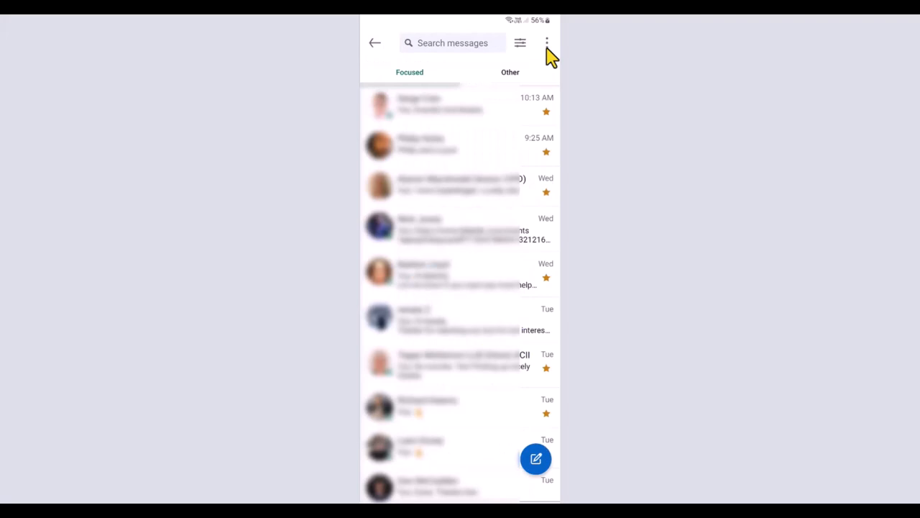
mouse_move(550, 195)
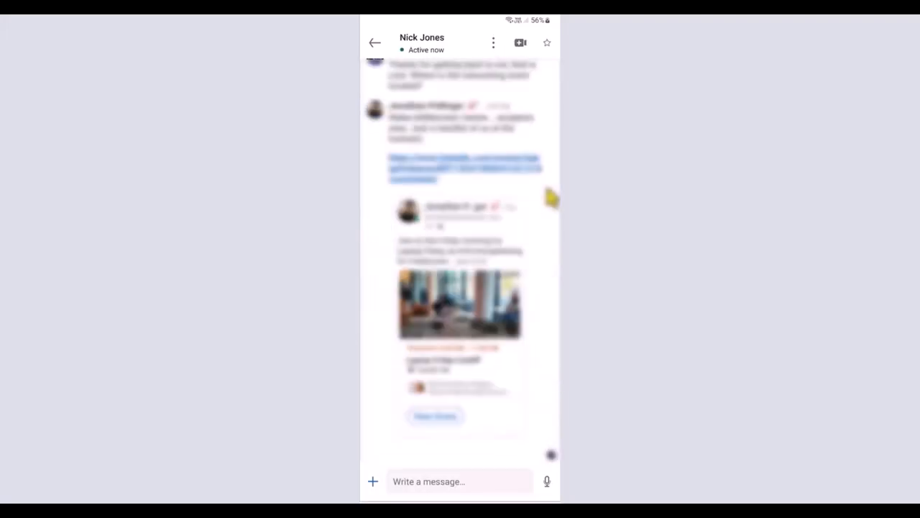
Star a second conversation through its three-dot menu and return to the Focused inbox.
left_click(494, 44)
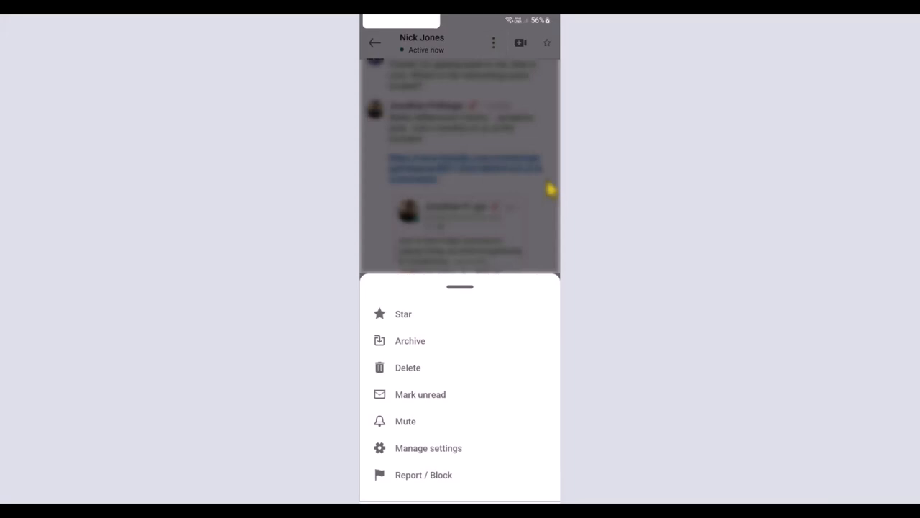
left_click(403, 313)
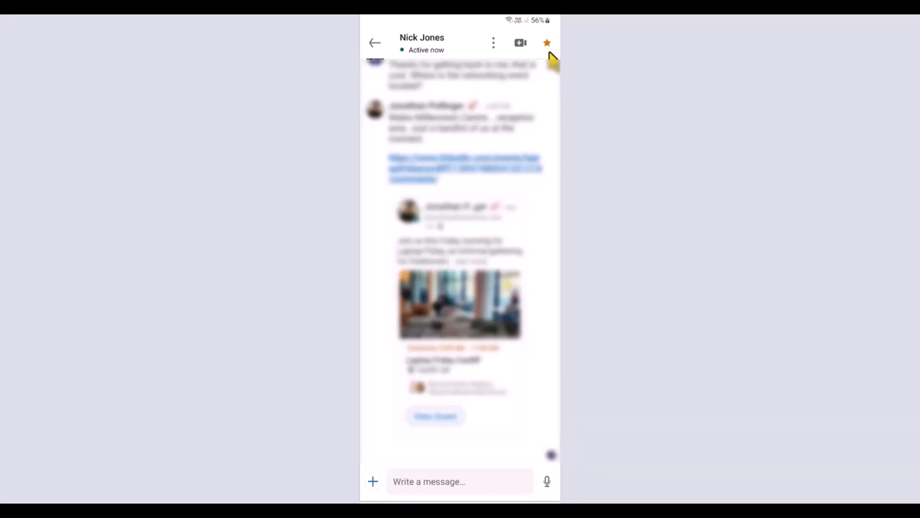
left_click(374, 43)
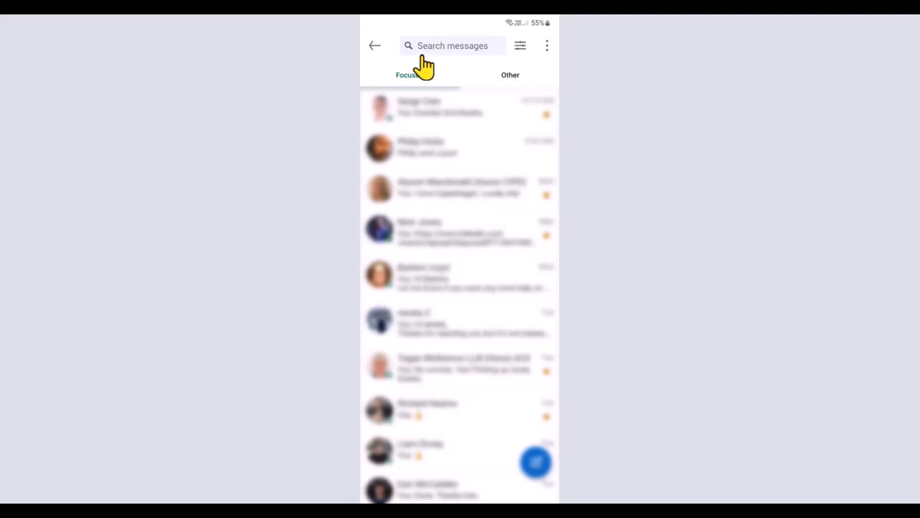
Activate the Search messages box so the keyboard is ready for a keyword.
left_click(452, 45)
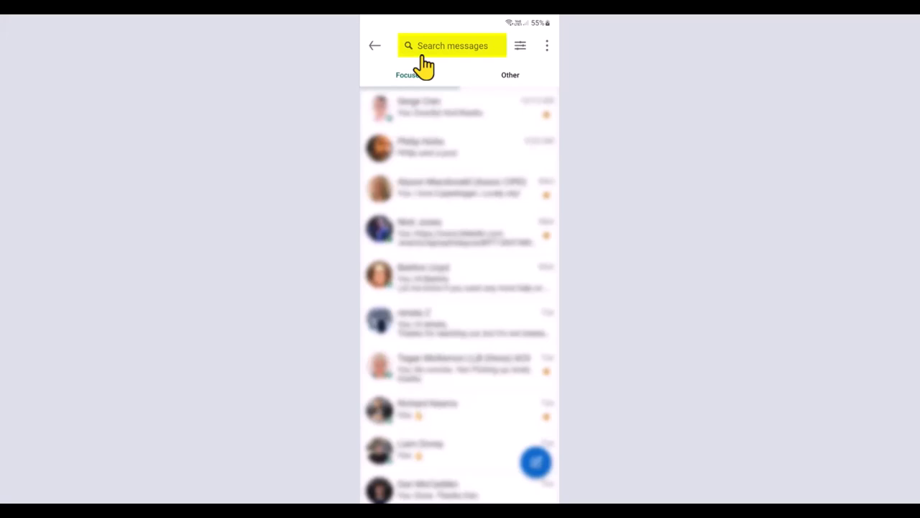
left_click(452, 45)
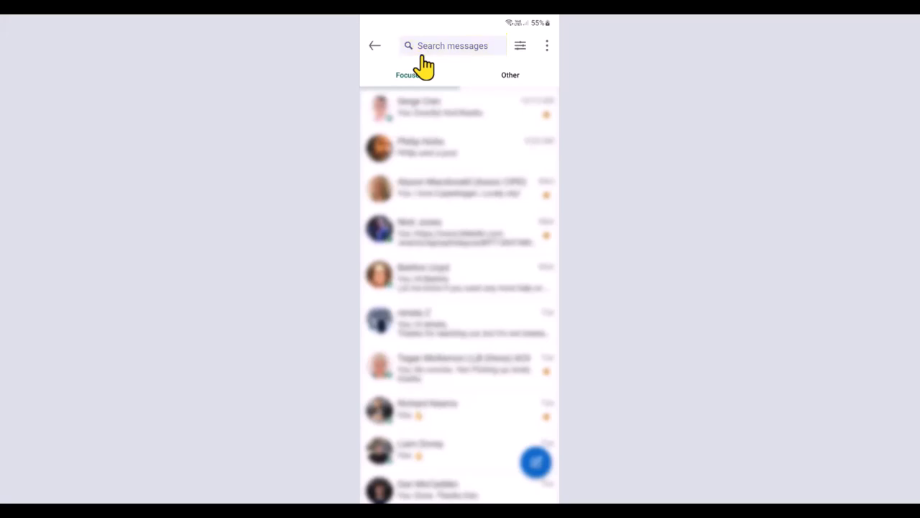
left_click(452, 45)
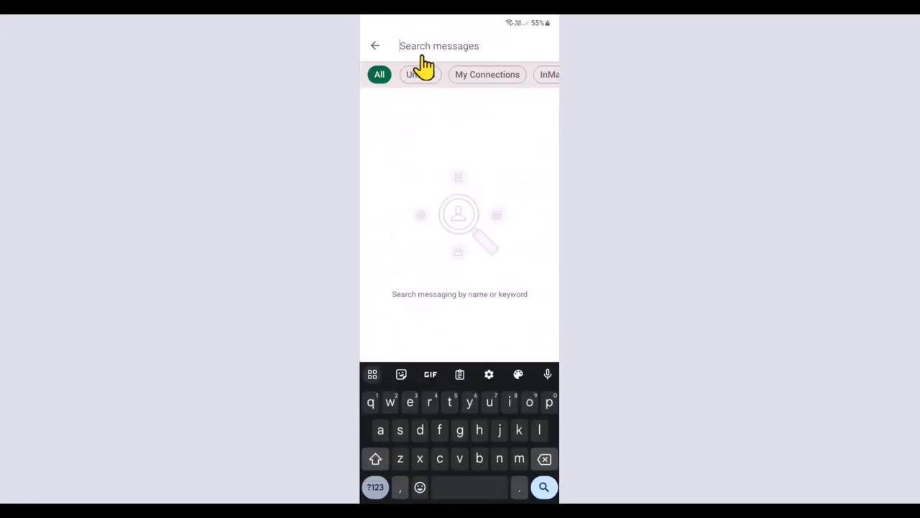
mouse_move(480, 81)
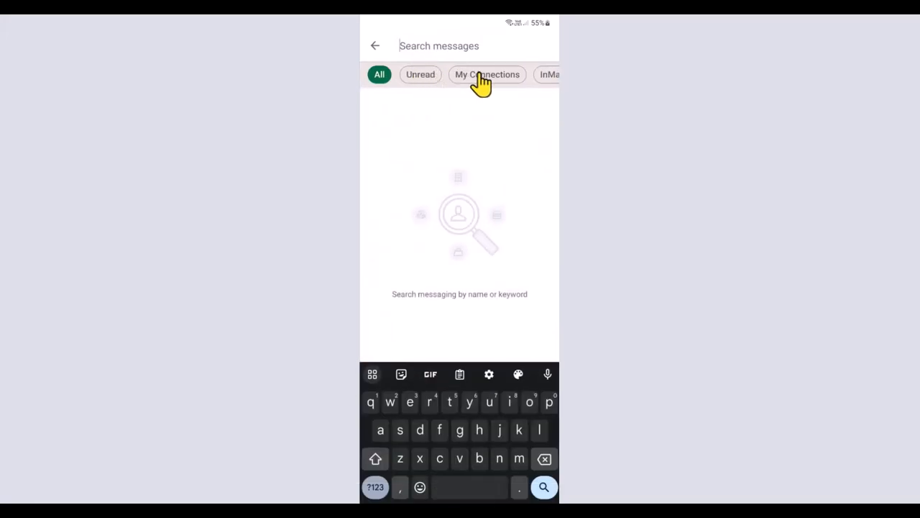
Search messages for 'social media'.
scroll("left", 3)
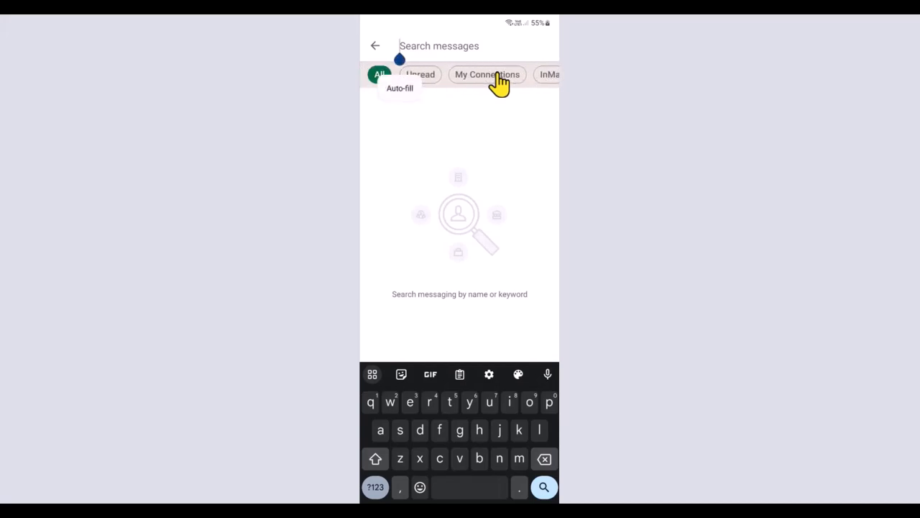
type("social med")
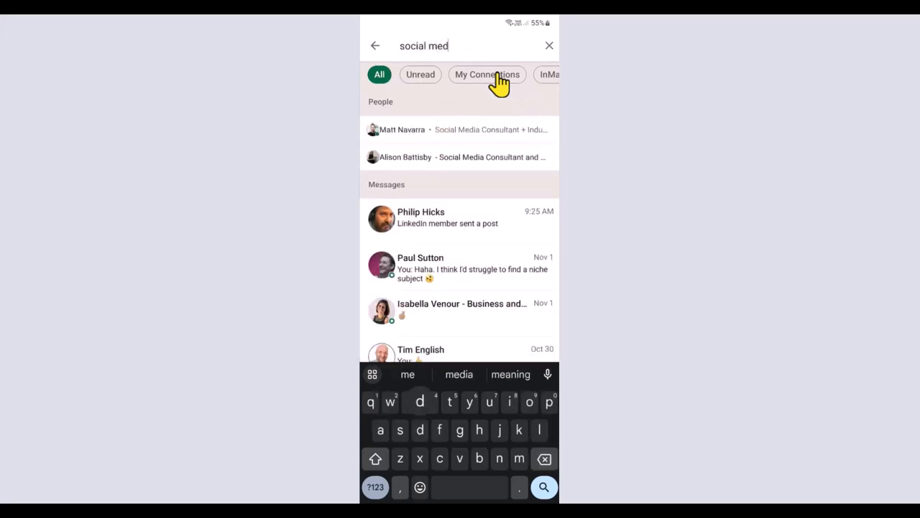
type("ia")
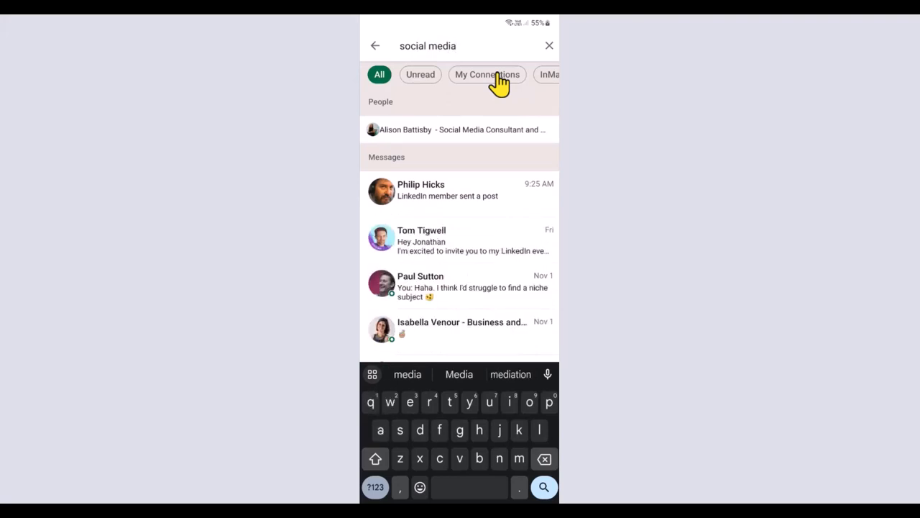
mouse_move(457, 233)
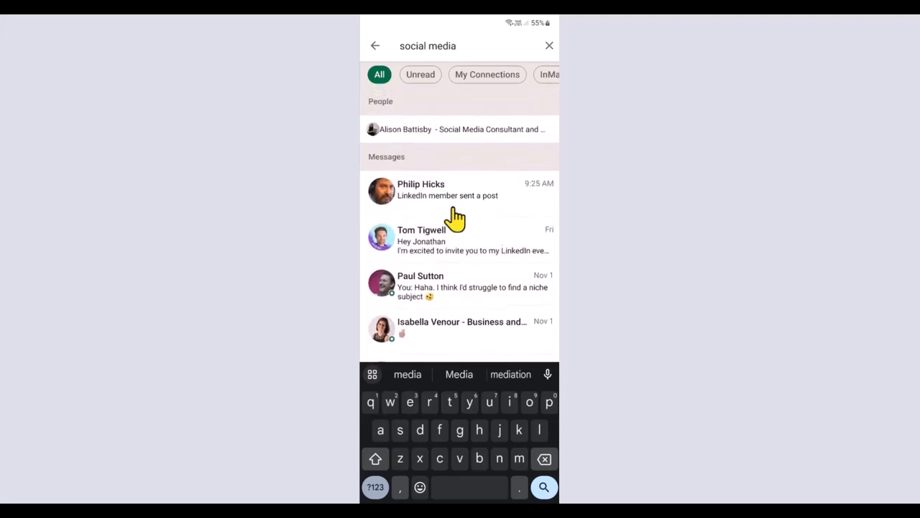
Narrow the results to My Connections, review them, then clear the filter.
left_click(486, 74)
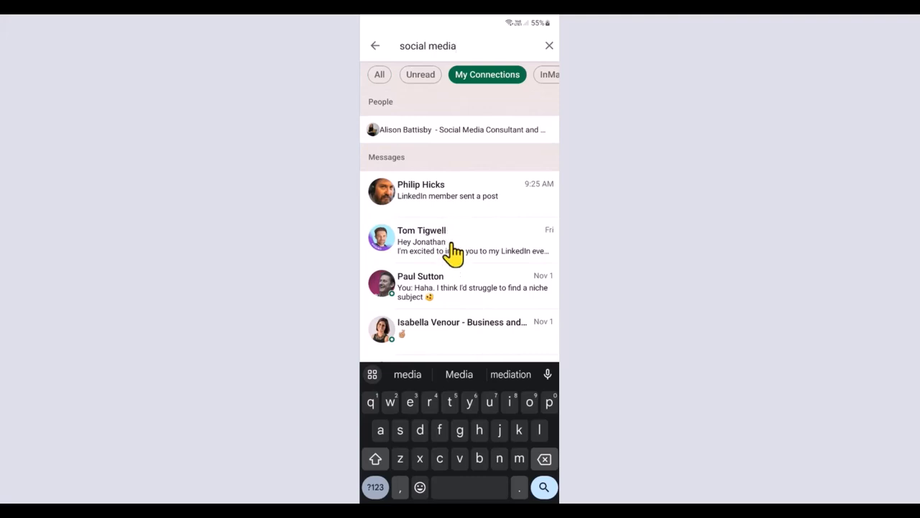
scroll("down", 3)
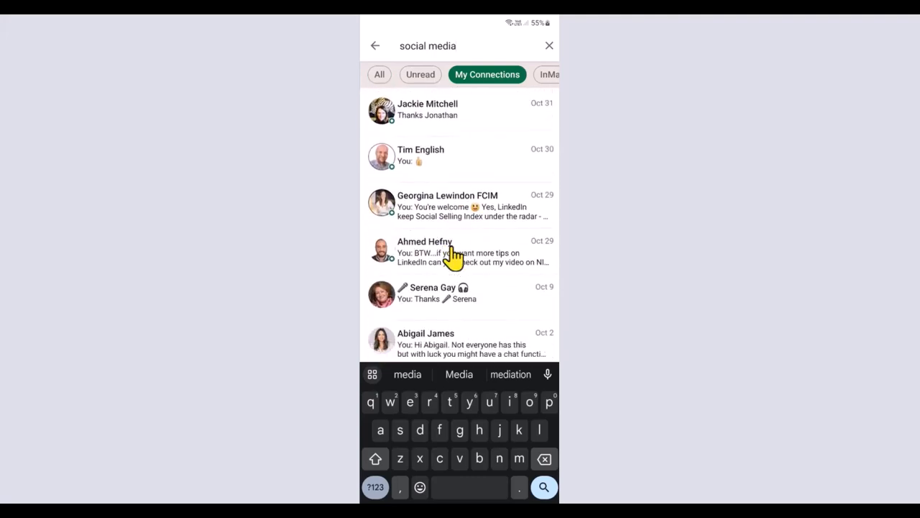
scroll("down", 3)
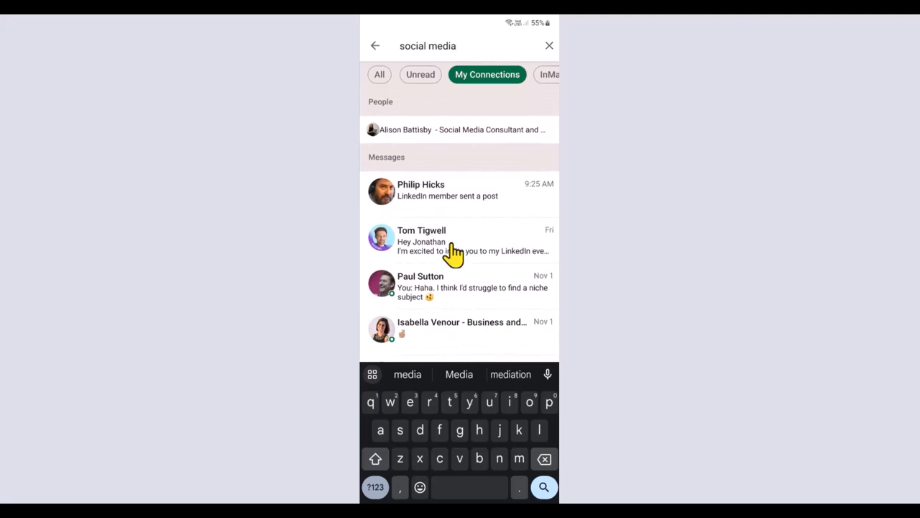
left_click(420, 75)
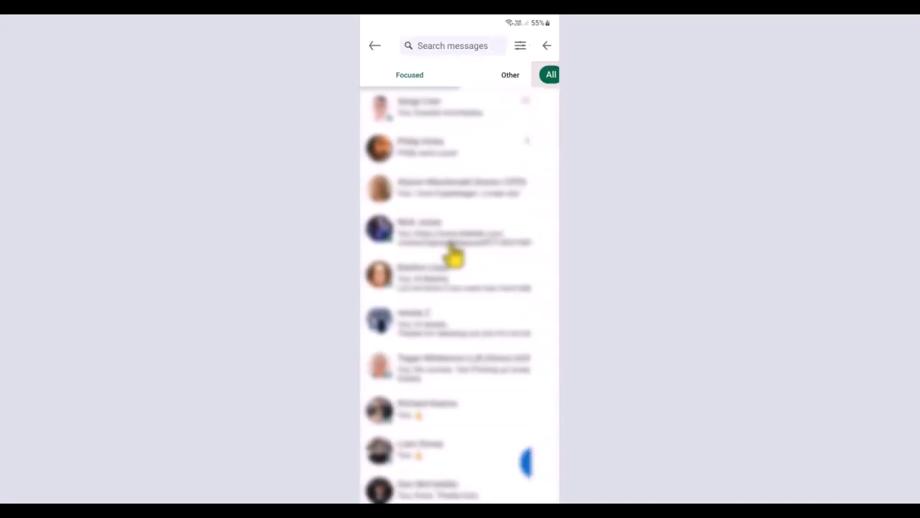
Search messages for 'karim' and select the matching person under People.
type("k")
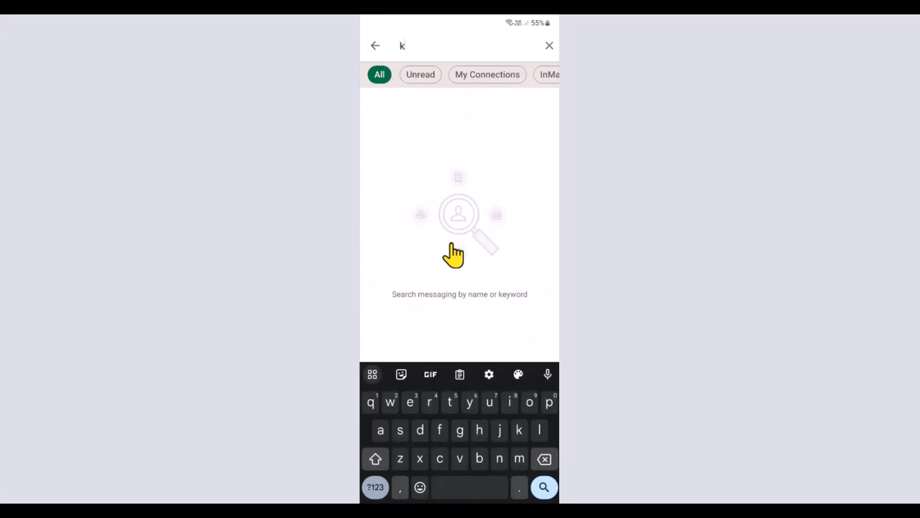
type("arim")
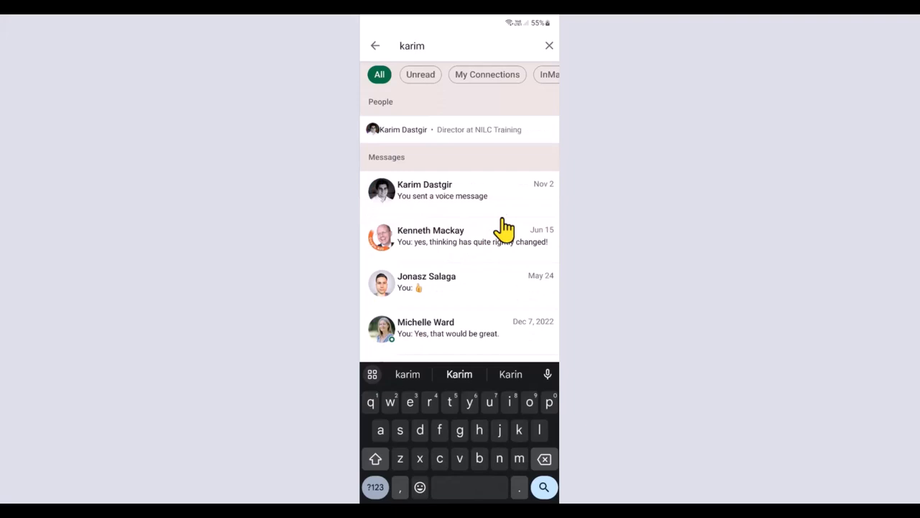
mouse_move(439, 143)
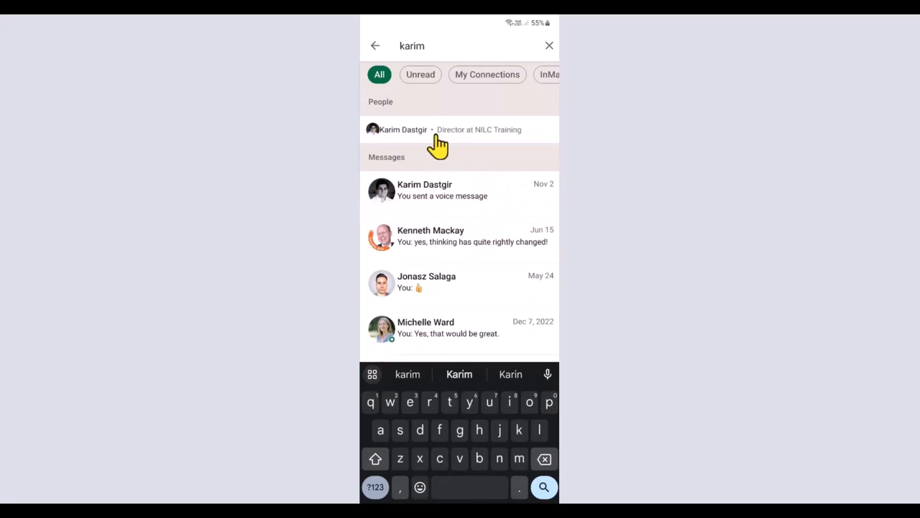
left_click(403, 129)
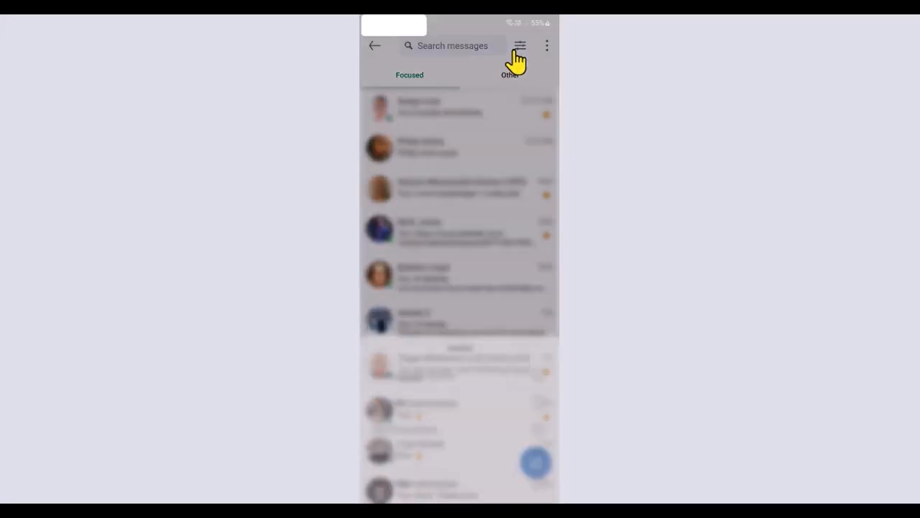
Show the message filter sheet (Unread, Archived, Spam, Starred) and choose a filter.
left_click(520, 44)
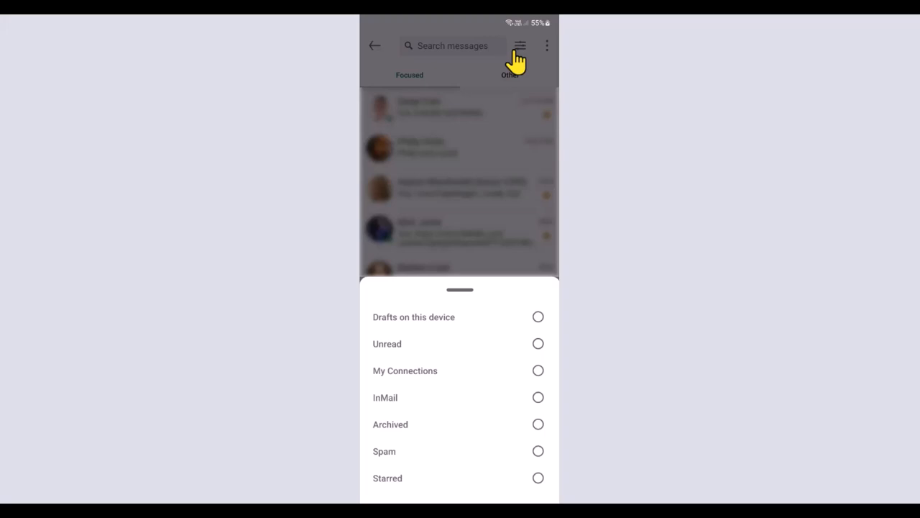
left_click(387, 478)
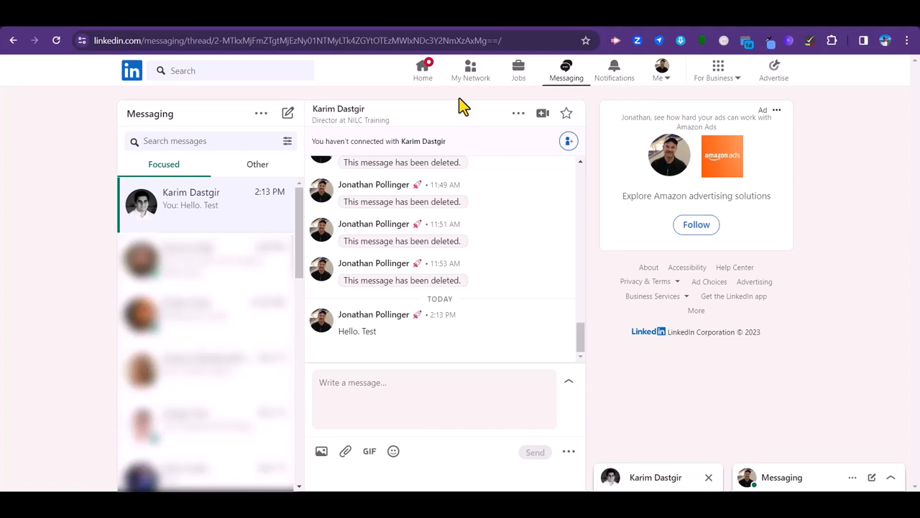
Draft the reply 'Hello. Test' in the conversation's message box without sending it.
left_click(380, 397)
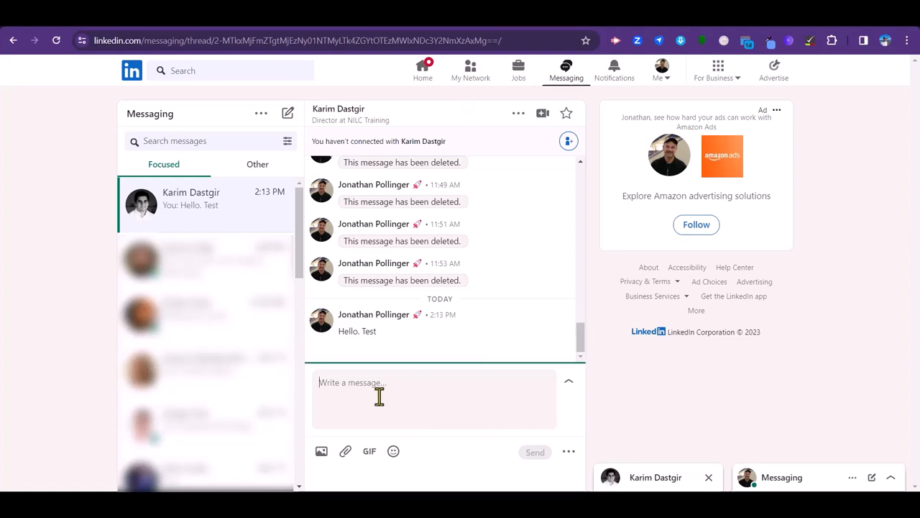
type("Hello. Test")
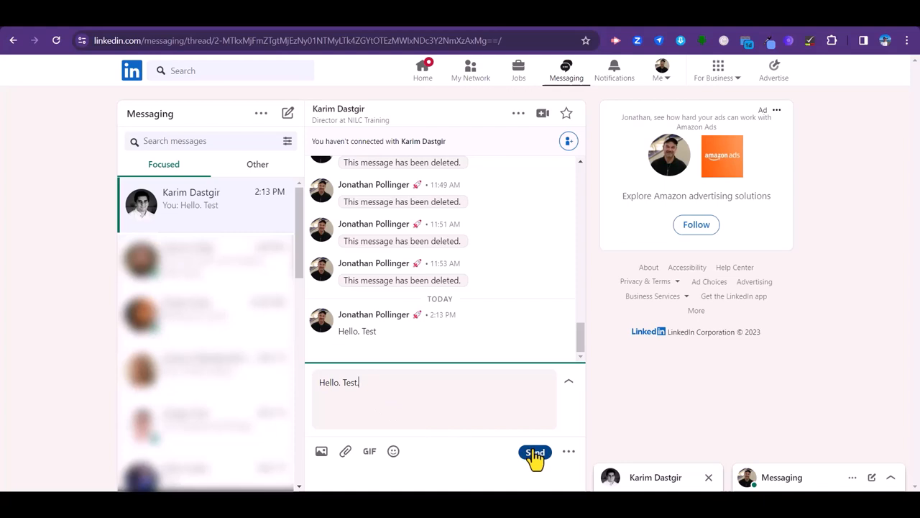
mouse_move(482, 400)
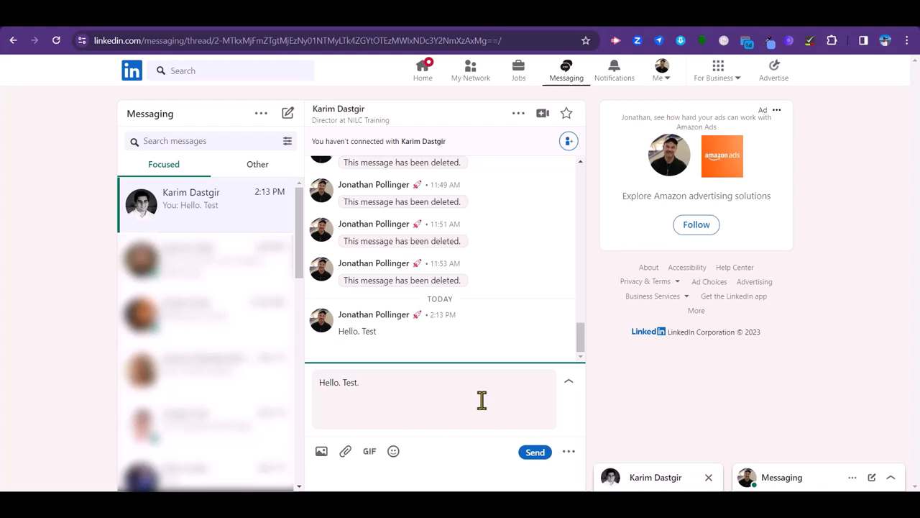
left_click(362, 382)
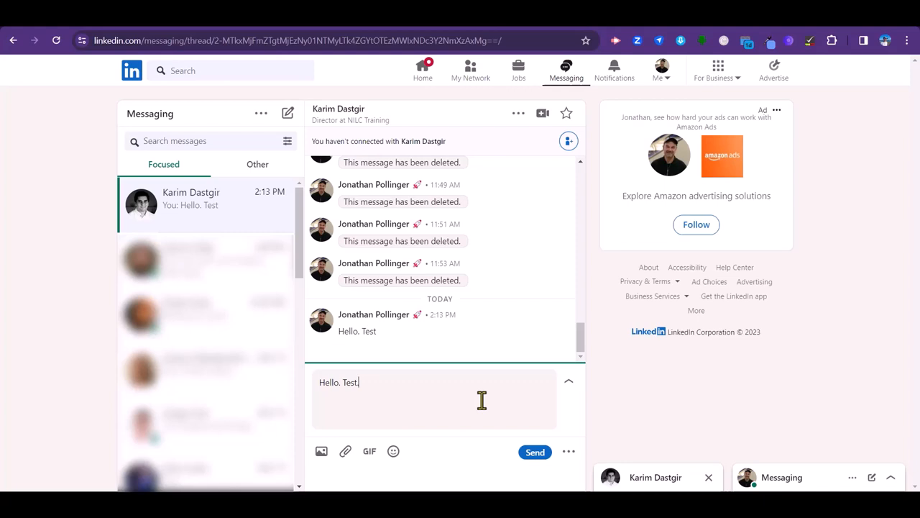
mouse_move(523, 417)
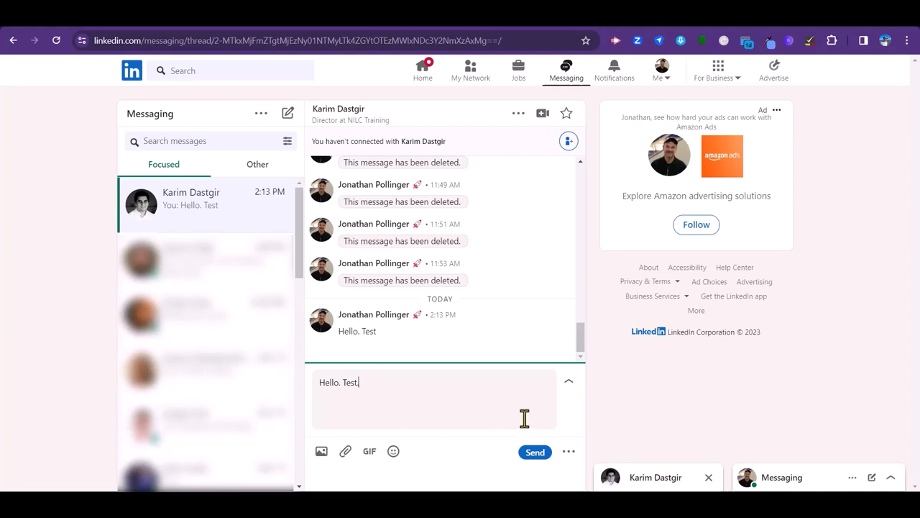
mouse_move(561, 443)
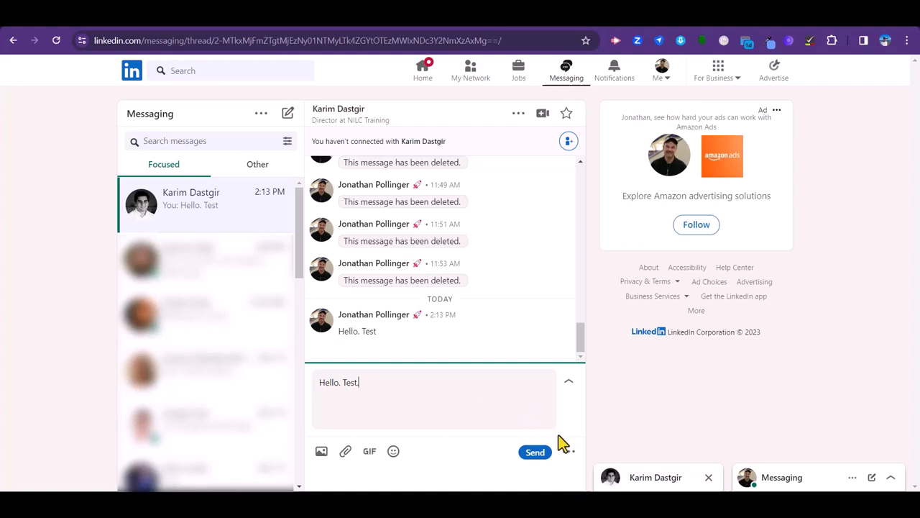
Choose 'Press Enter to Send' from the sending options beside the Send button.
left_click(569, 451)
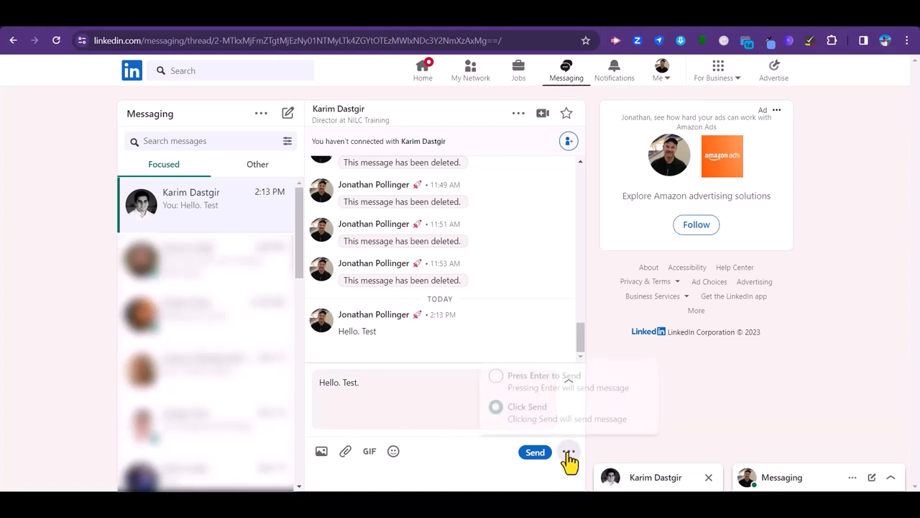
left_click(569, 457)
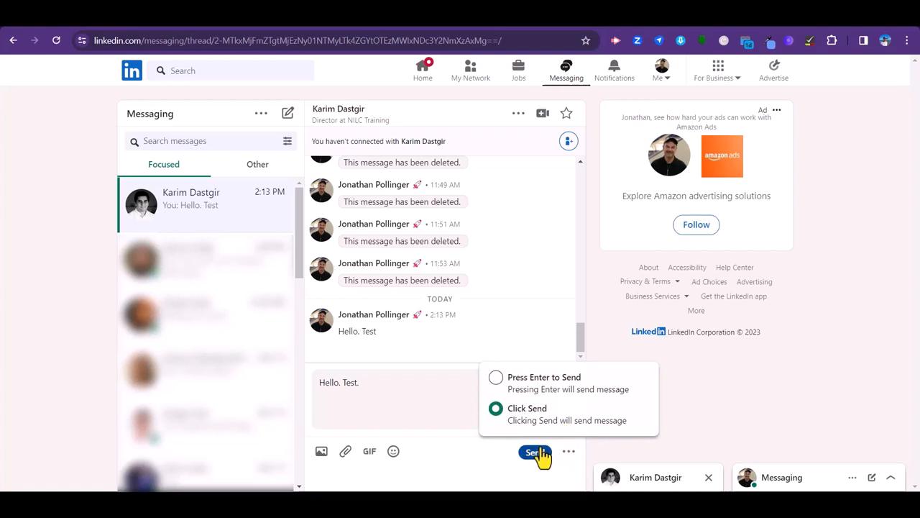
mouse_move(544, 394)
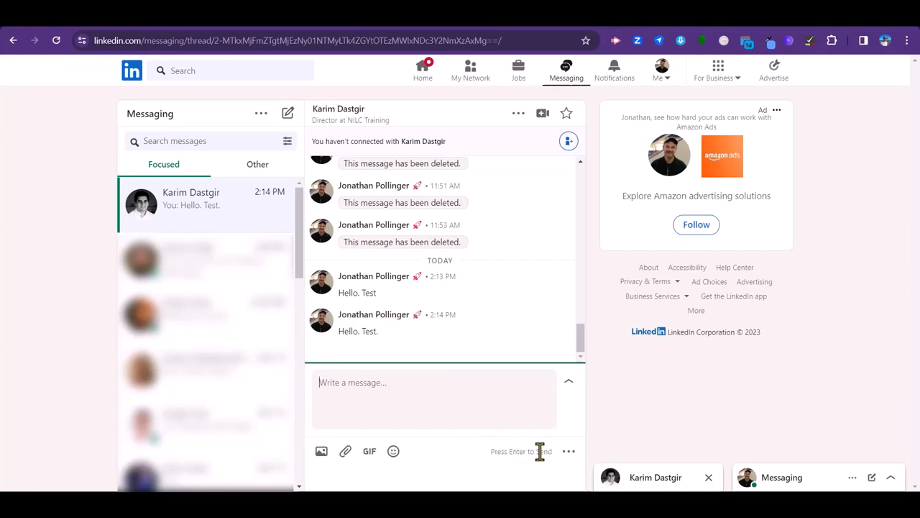
mouse_move(381, 331)
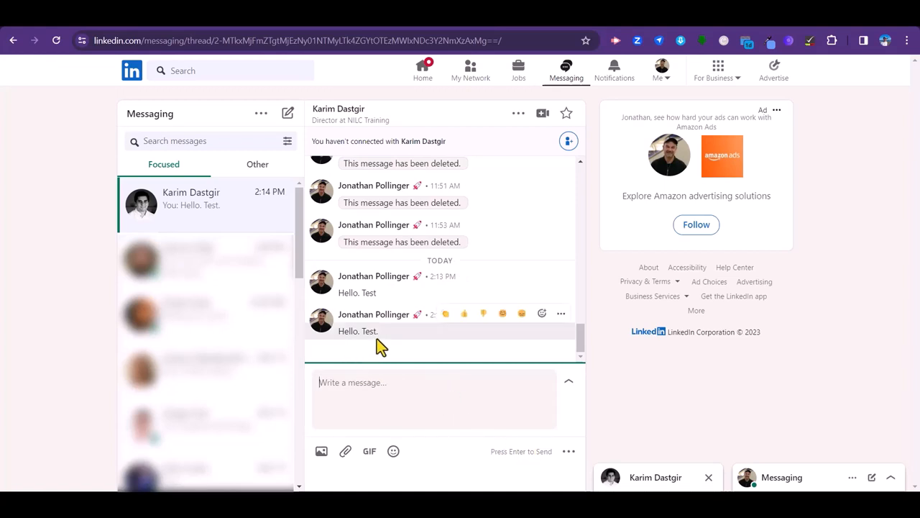